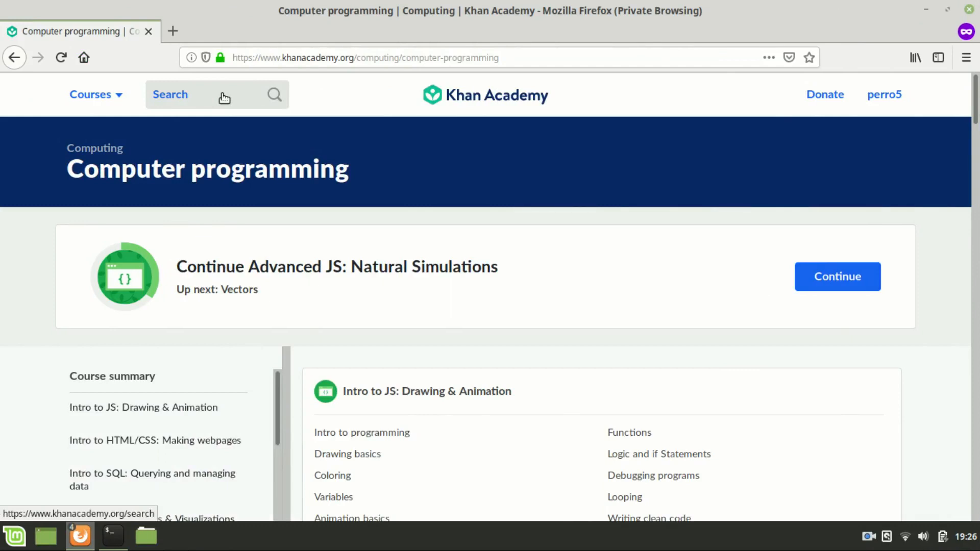
Search the Khan Academy site for 'project feedback'
left_click(217, 94)
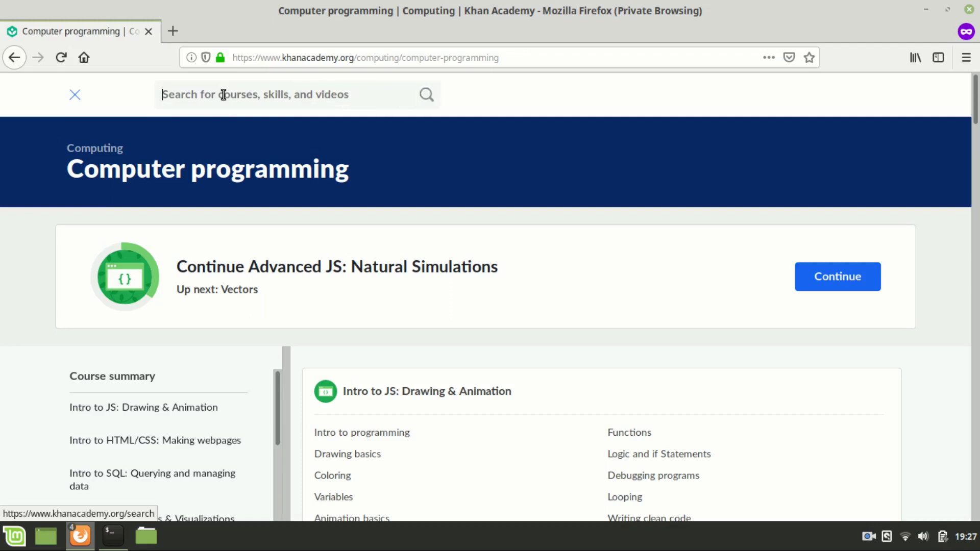
type("project")
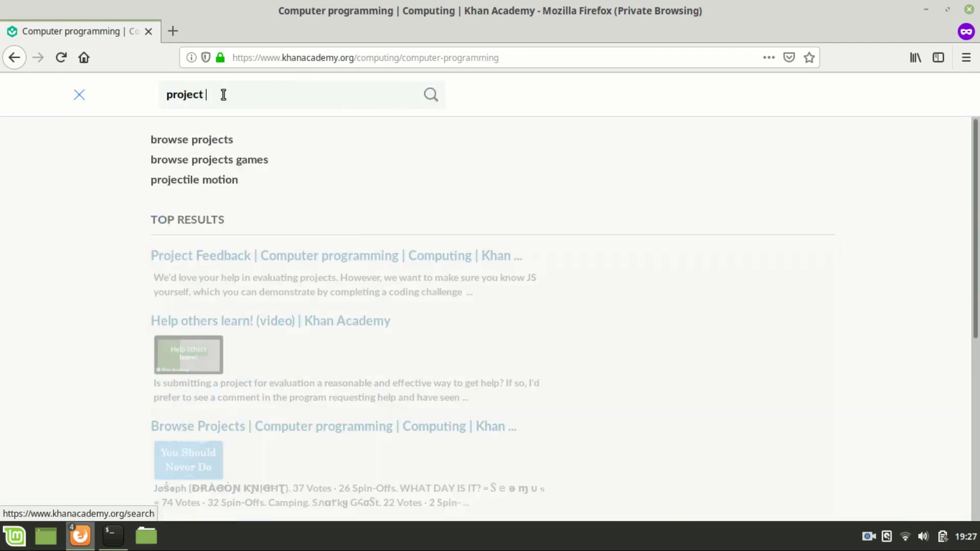
type("feedback")
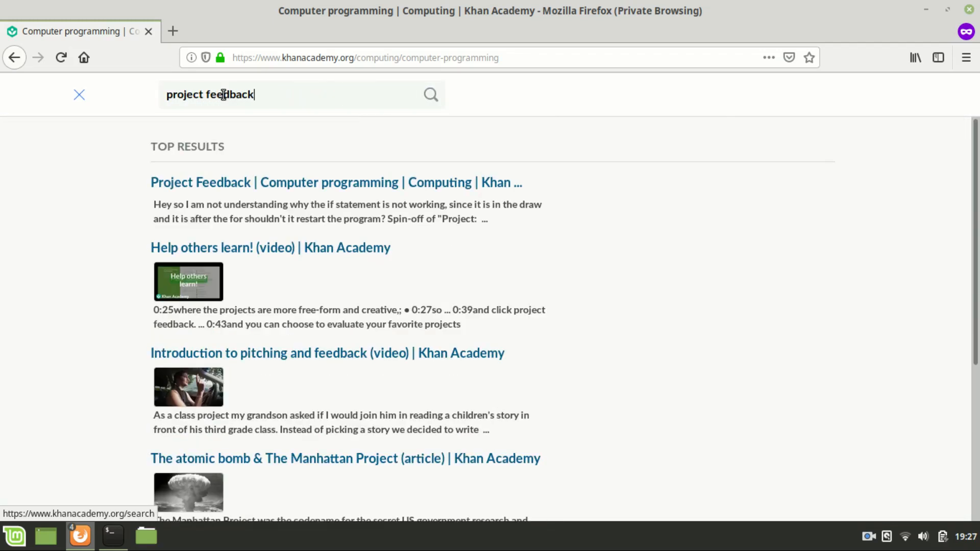
mouse_move(219, 182)
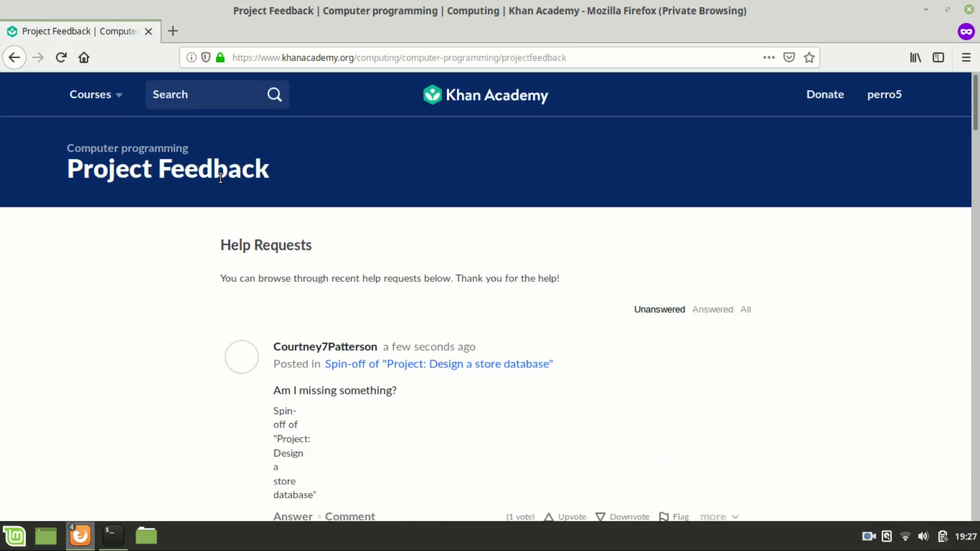
Open the Spin-off of 'Project: Fish Tank' evaluation request from Project Evaluations and reload it
scroll("down", 3)
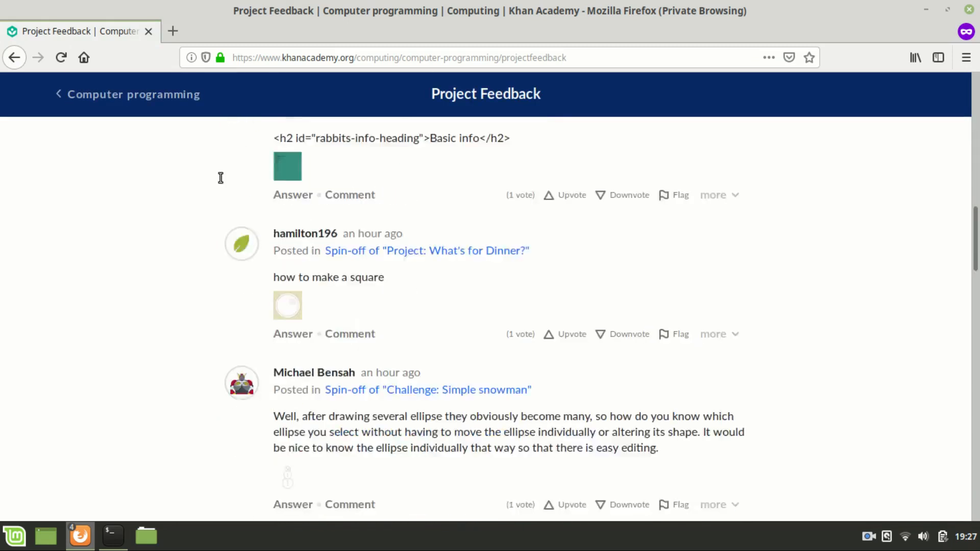
scroll("down", 3)
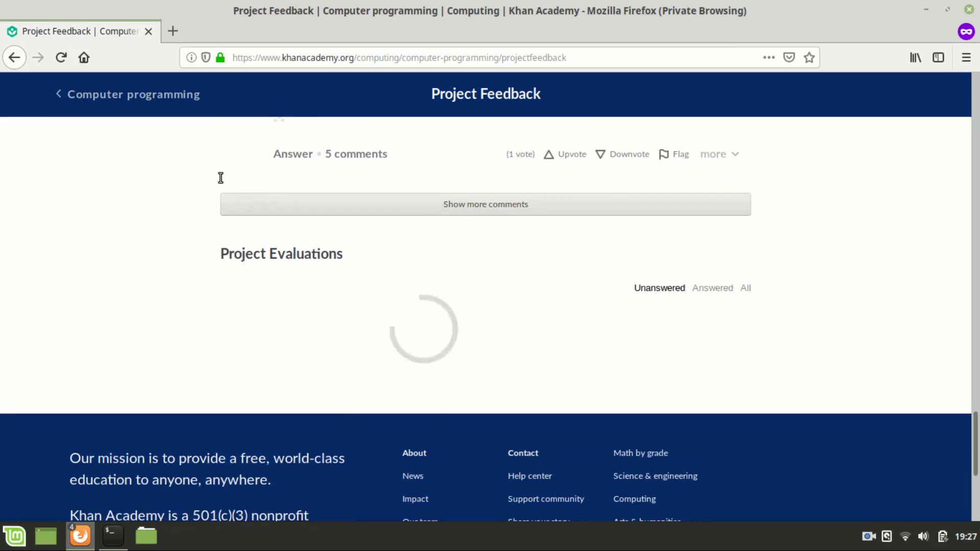
scroll("down", 3)
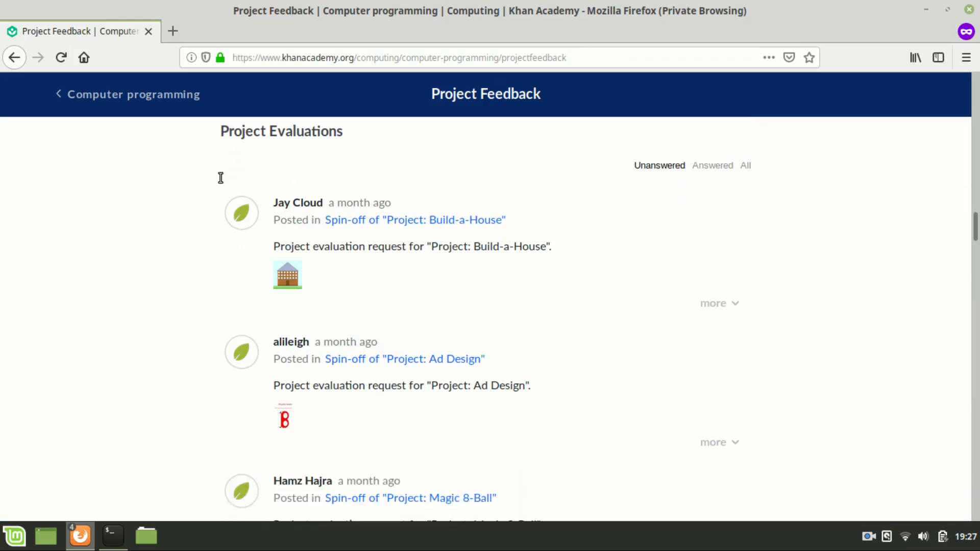
mouse_move(593, 176)
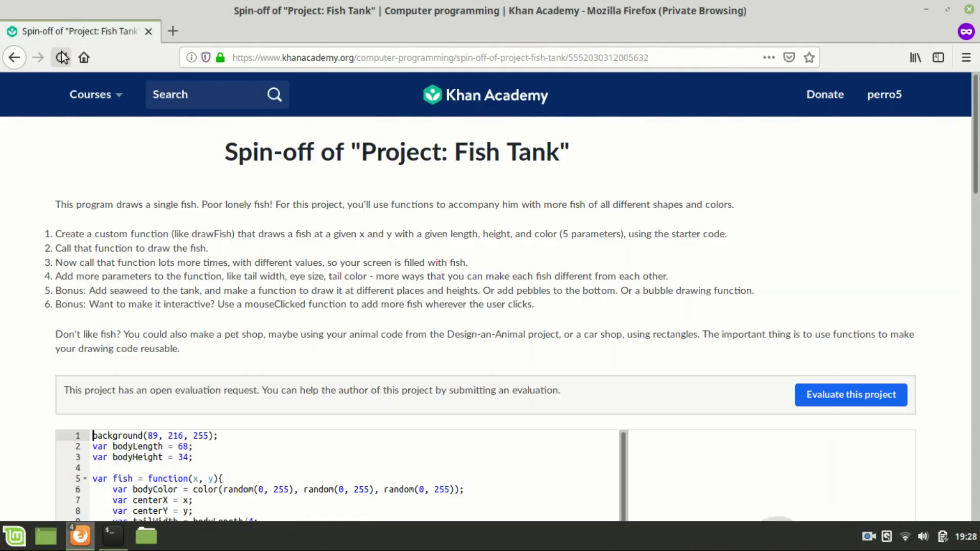
left_click(61, 57)
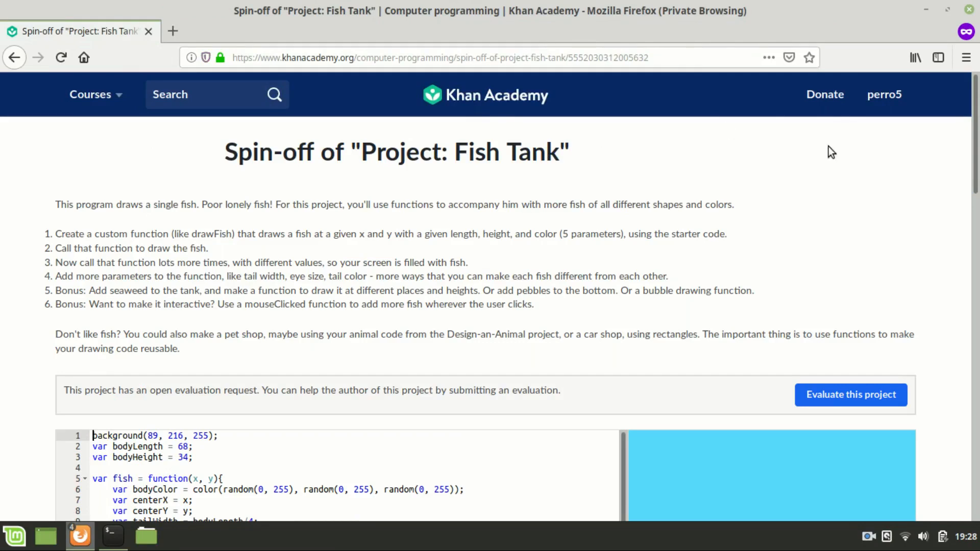
scroll("down", 3)
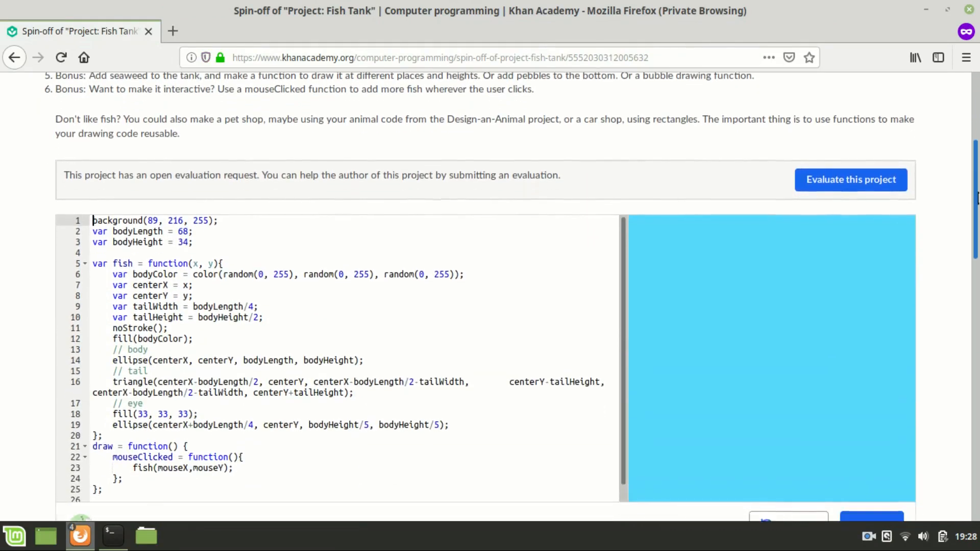
Start 'Evaluate this project' and scroll through the five-criteria form
left_click(850, 179)
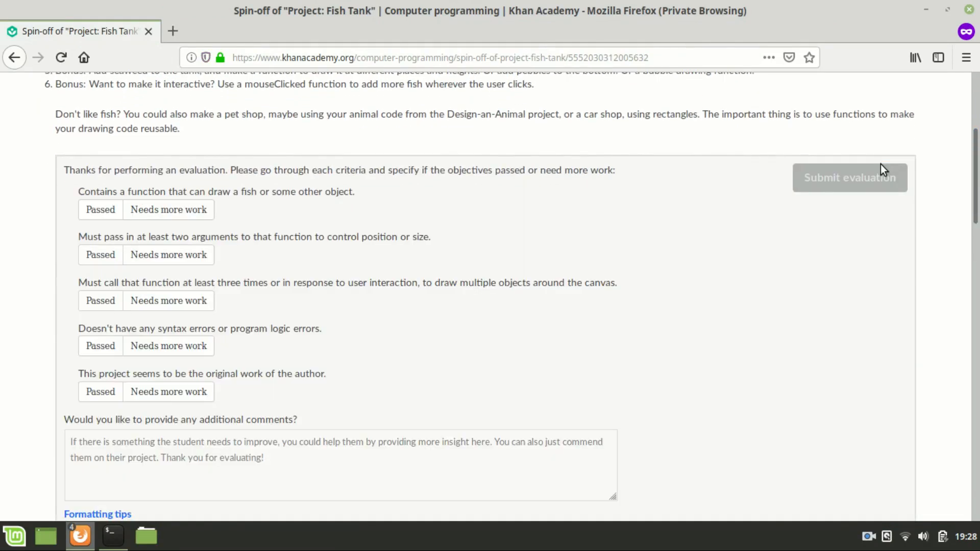
mouse_move(955, 178)
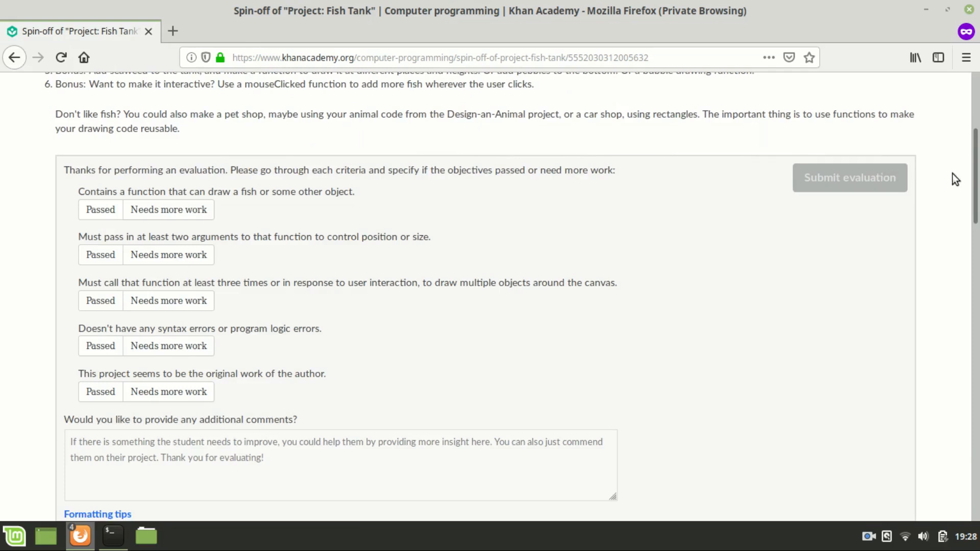
scroll("down", 3)
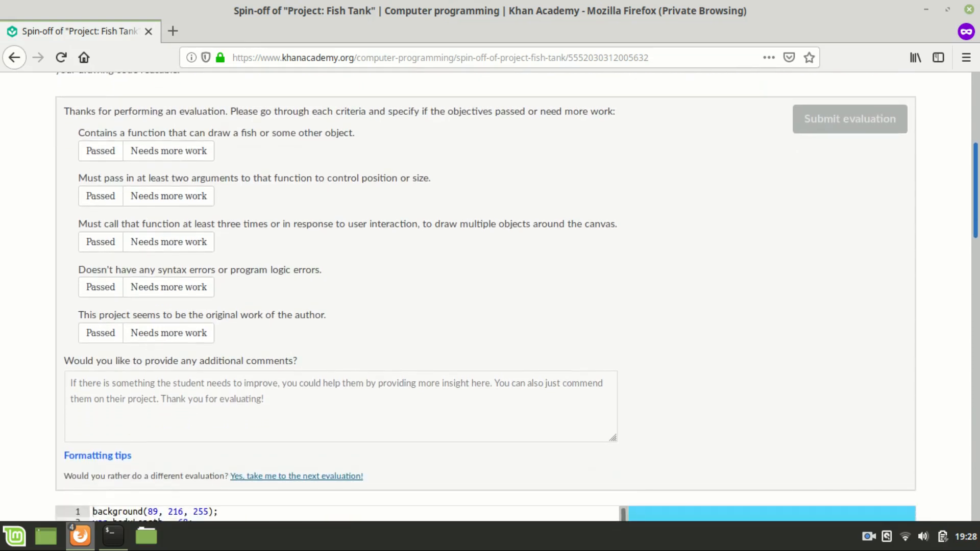
mouse_move(368, 182)
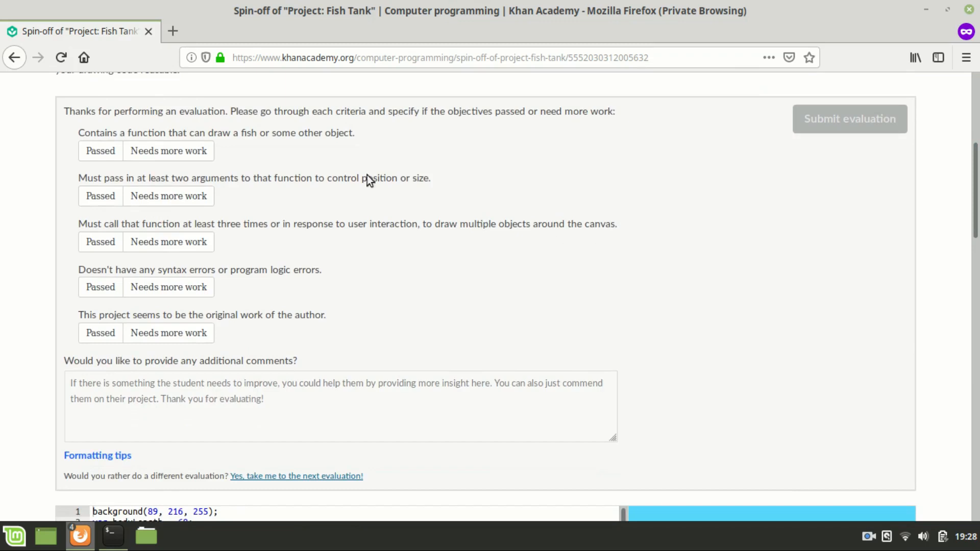
mouse_move(80, 137)
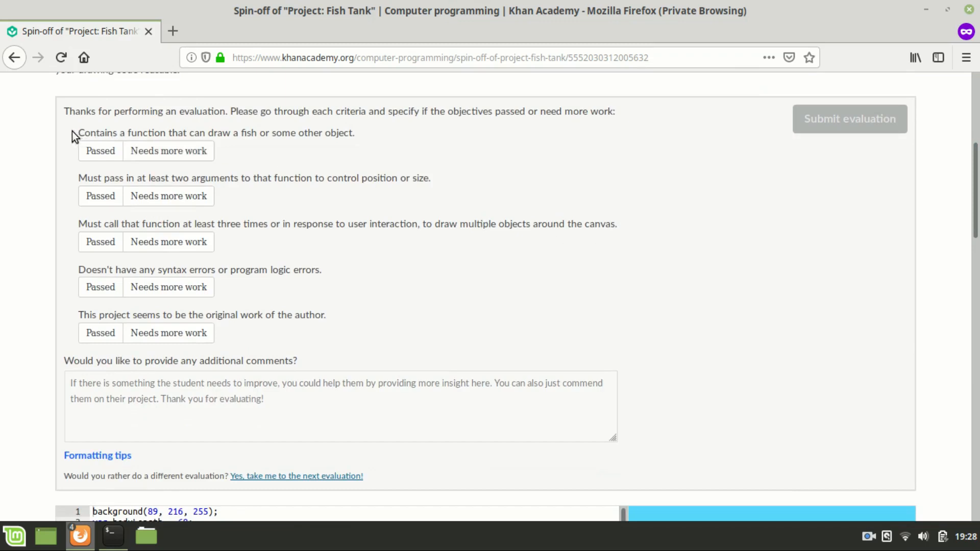
mouse_move(469, 193)
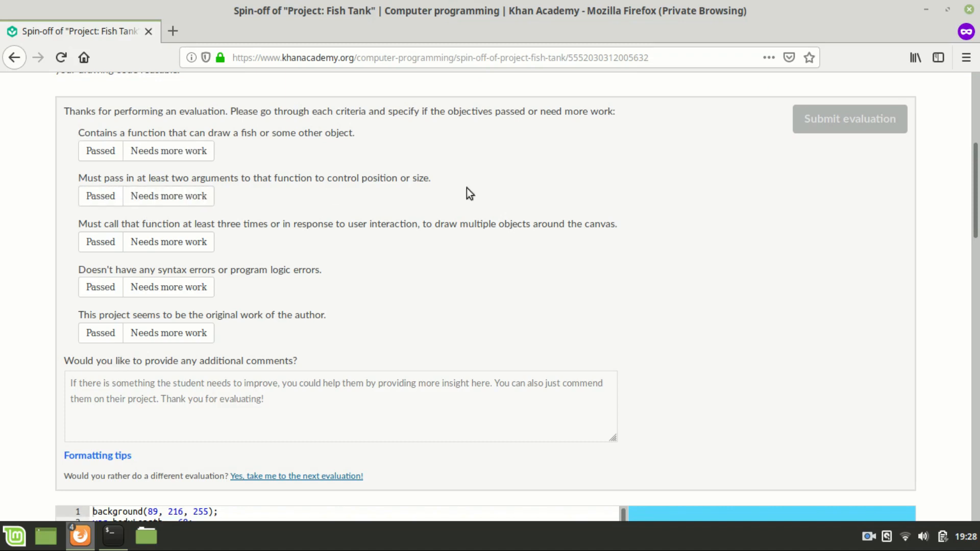
scroll("down", 3)
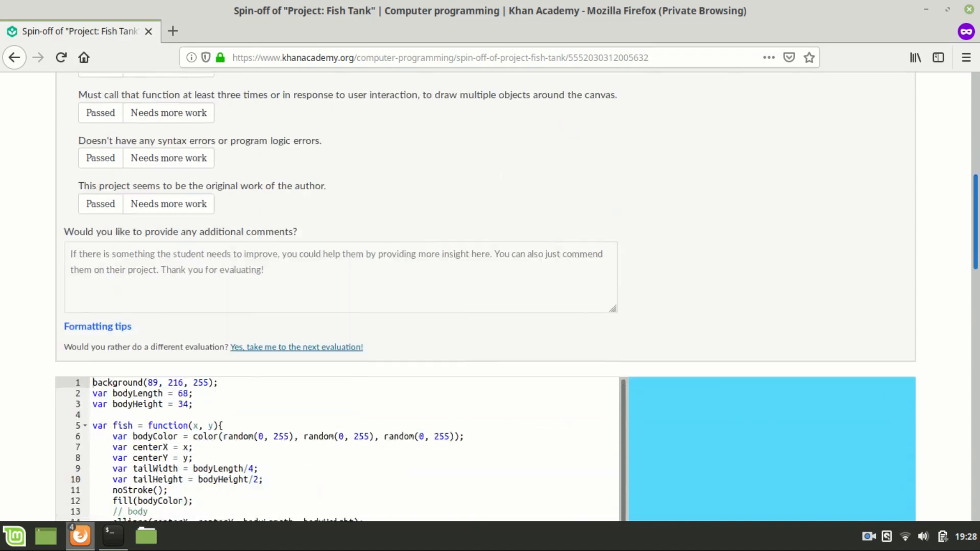
Click the Fish Tank canvas to draw fish, then scroll back to the form
scroll("down", 3)
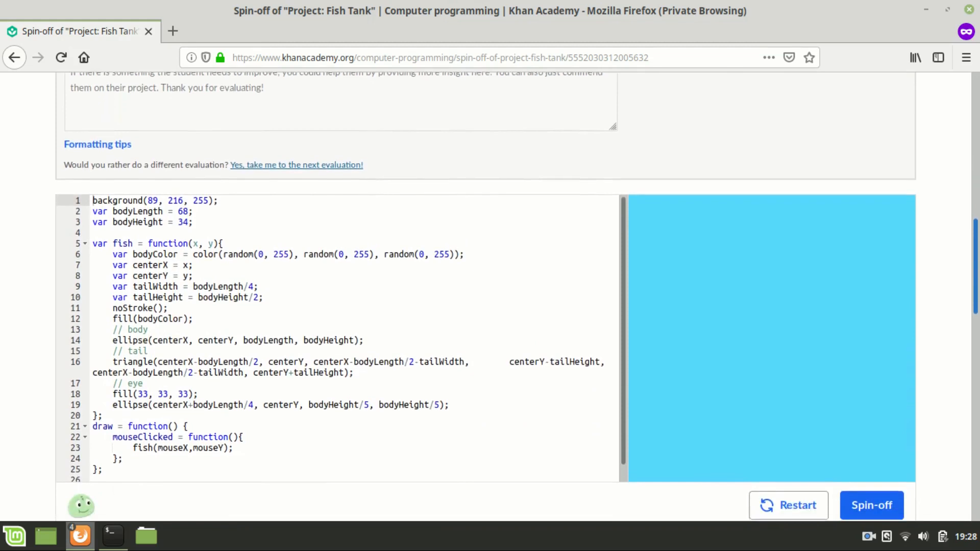
scroll("up", 3)
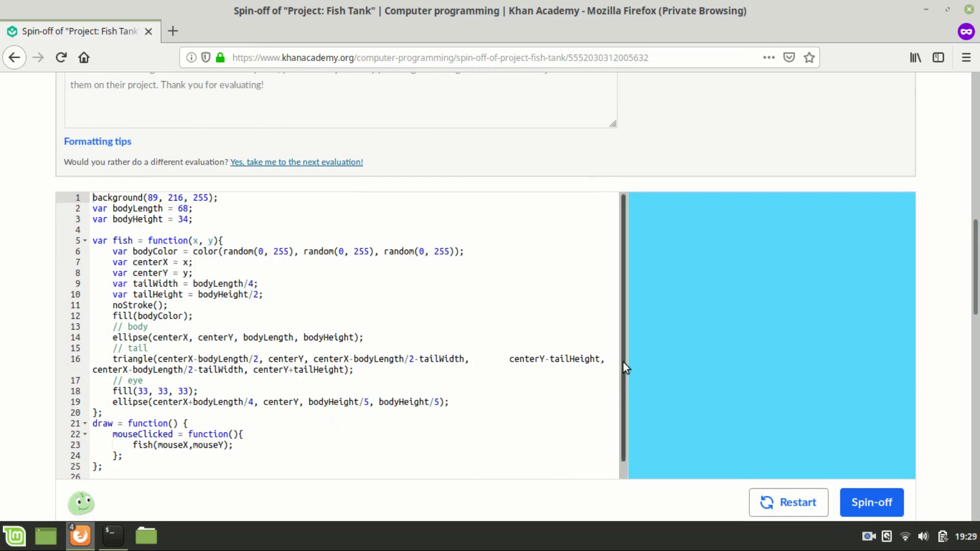
scroll("down", 3)
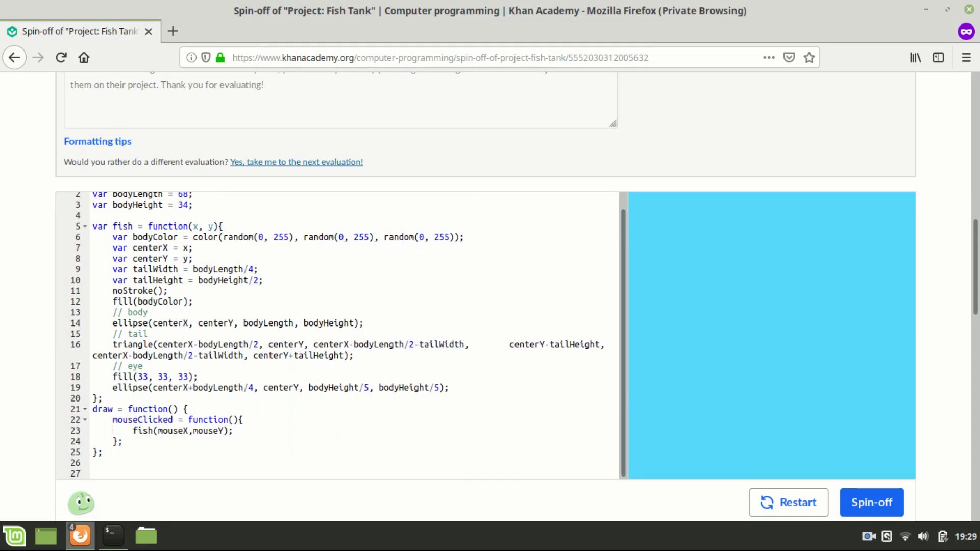
left_click(785, 340)
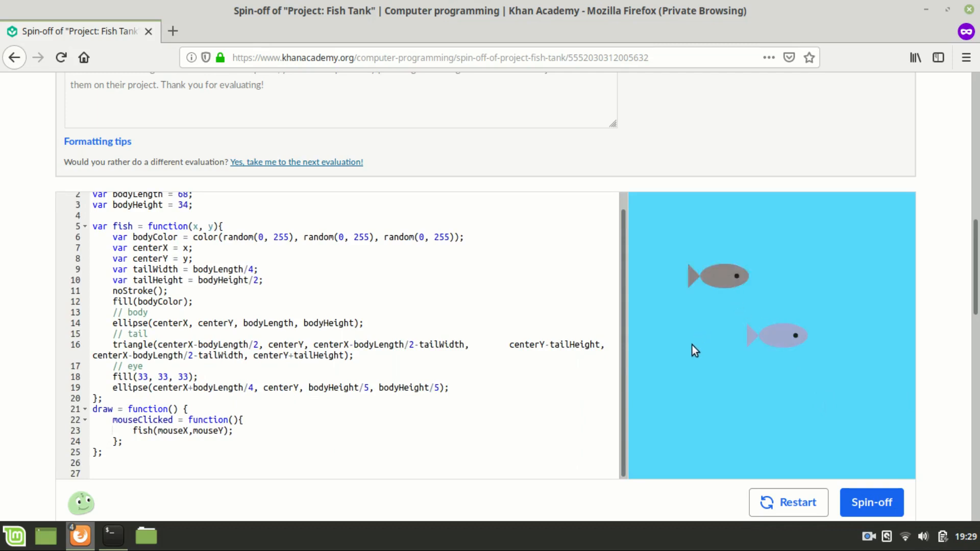
scroll("up", 3)
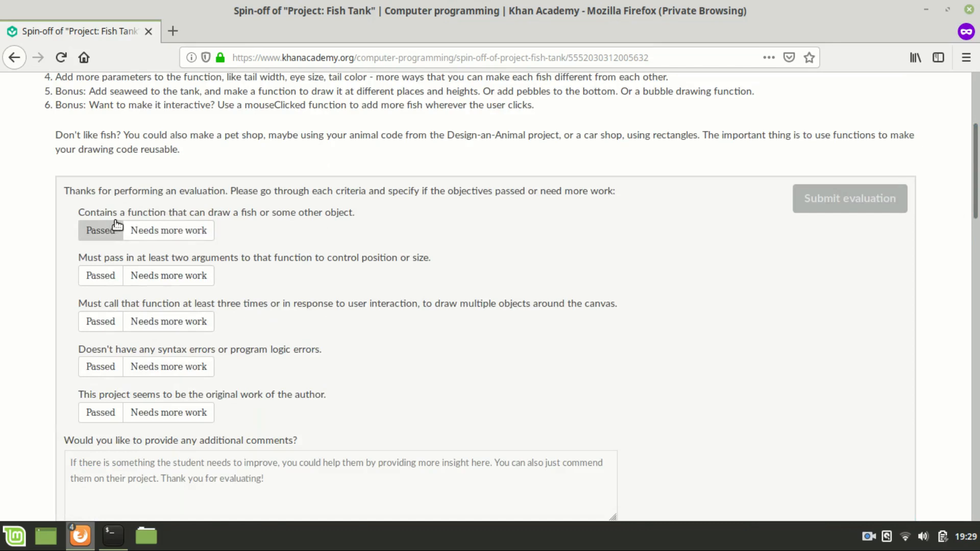
Mark 'Contains a function that can draw a fish' as Passed
left_click(100, 230)
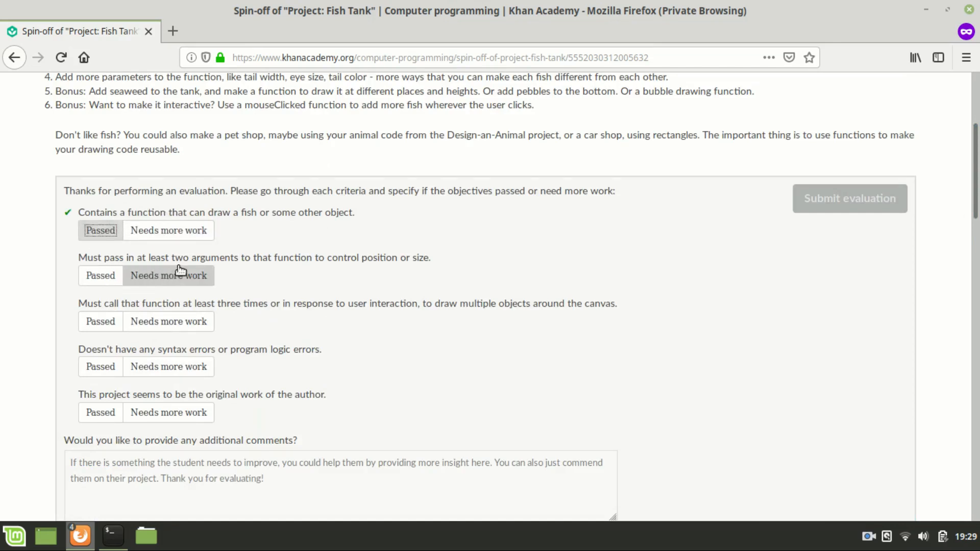
mouse_move(249, 270)
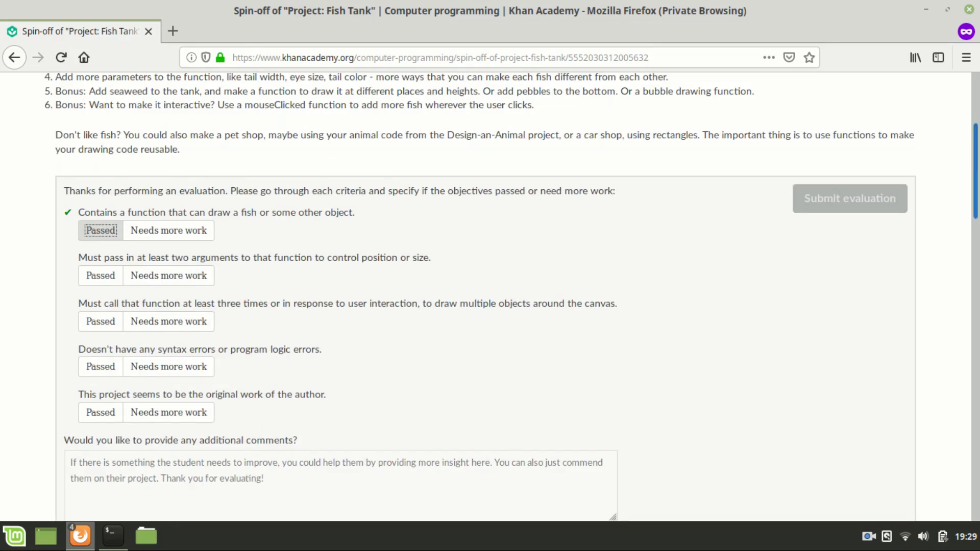
scroll("down", 3)
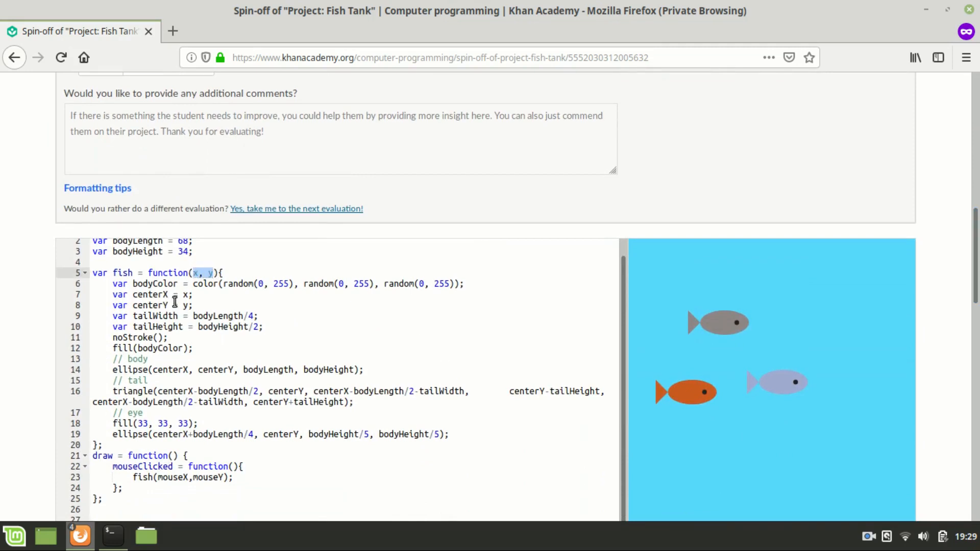
Mark 'Must pass in at least two arguments to that function' as Passed
left_click(186, 294)
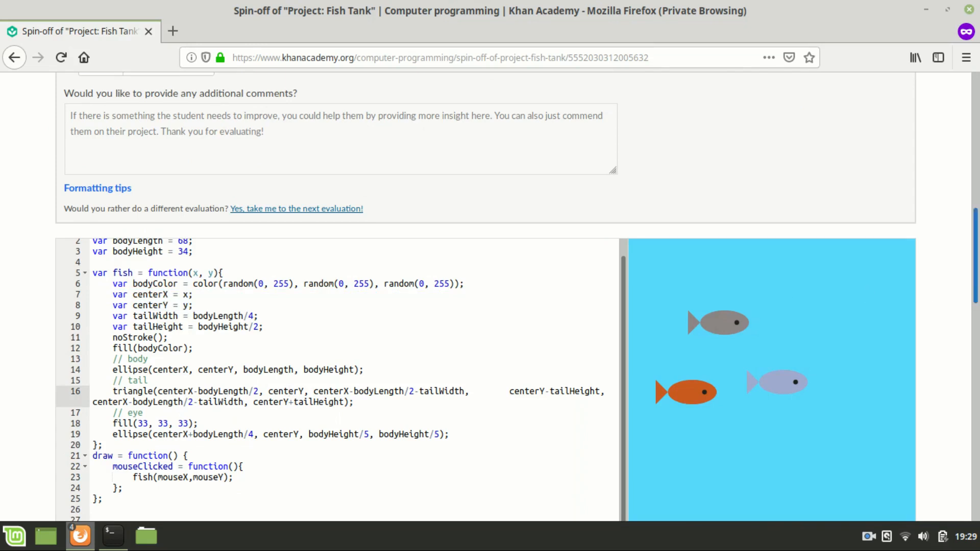
scroll("up", 3)
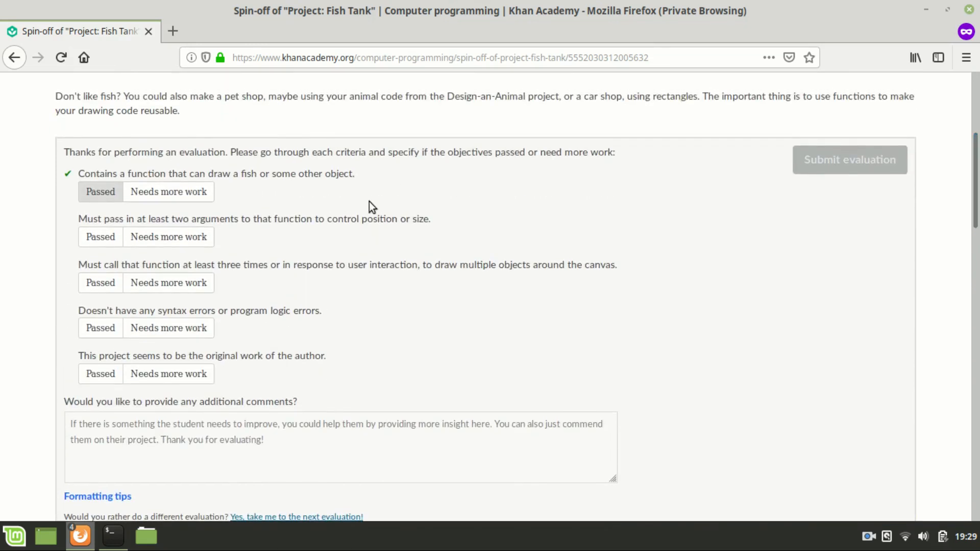
left_click(100, 237)
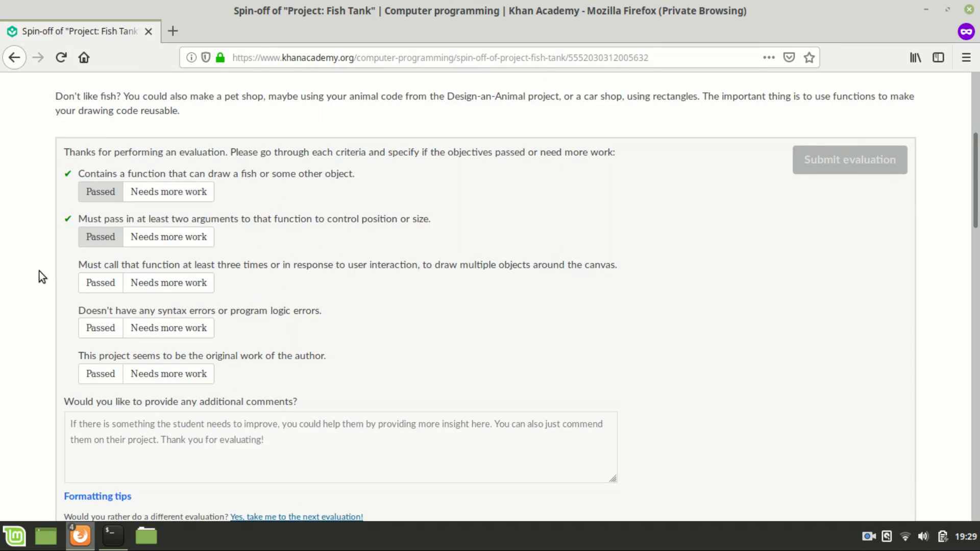
scroll("down", 3)
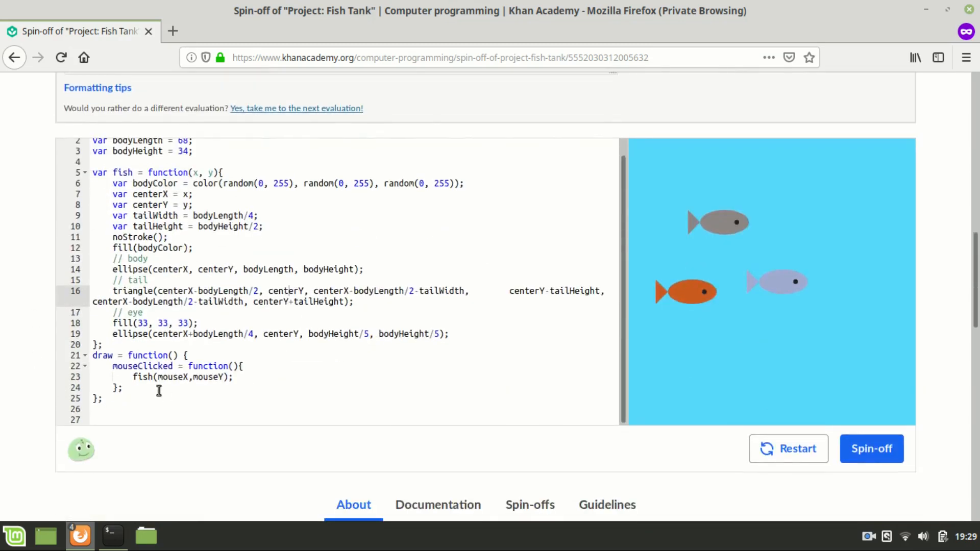
mouse_move(568, 331)
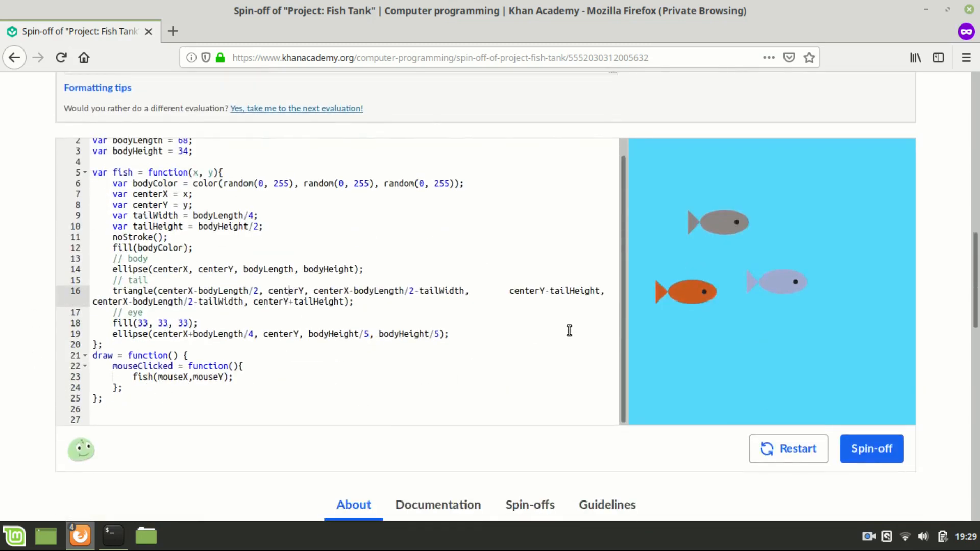
Click the tank canvas twice to add more randomly colored fish
left_click(783, 351)
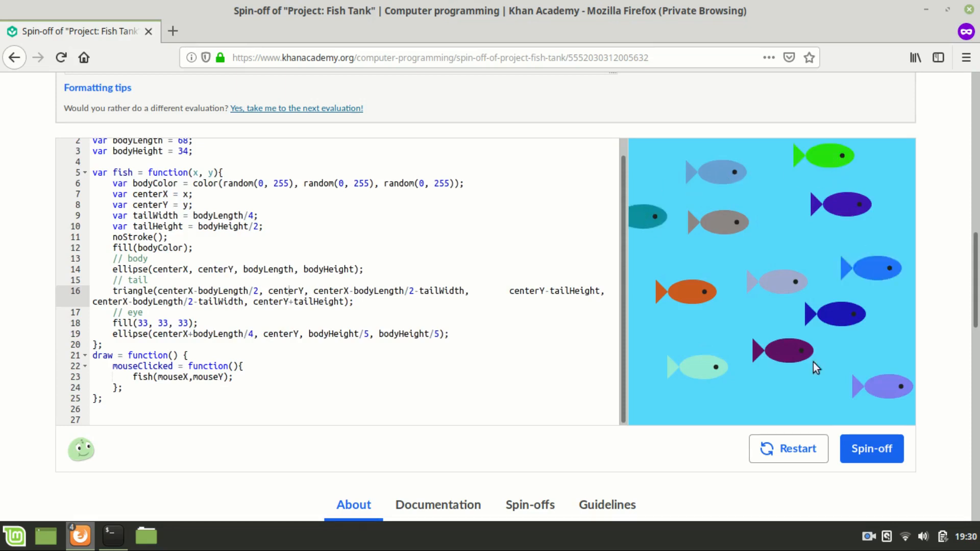
left_click(785, 395)
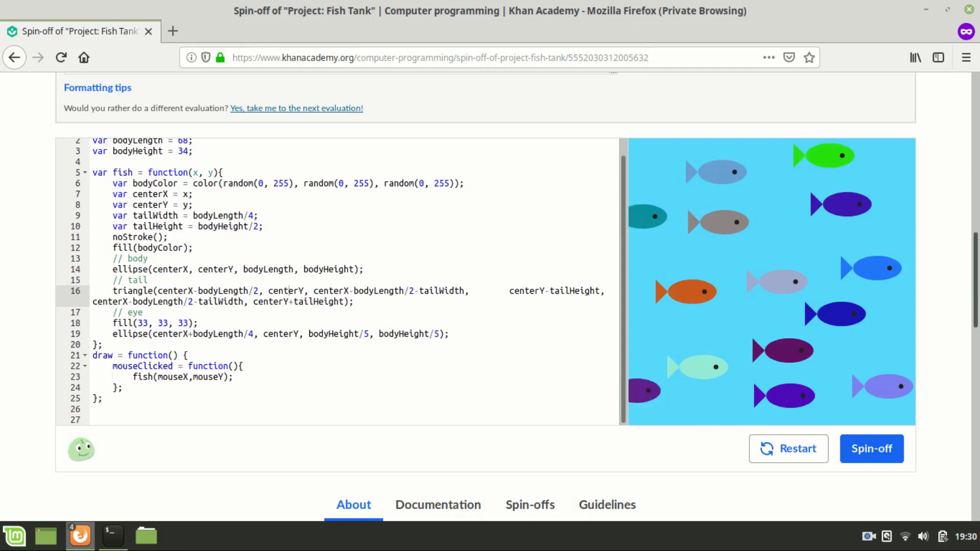
Mark 'Must call that function at least three times' as Passed
scroll("up", 3)
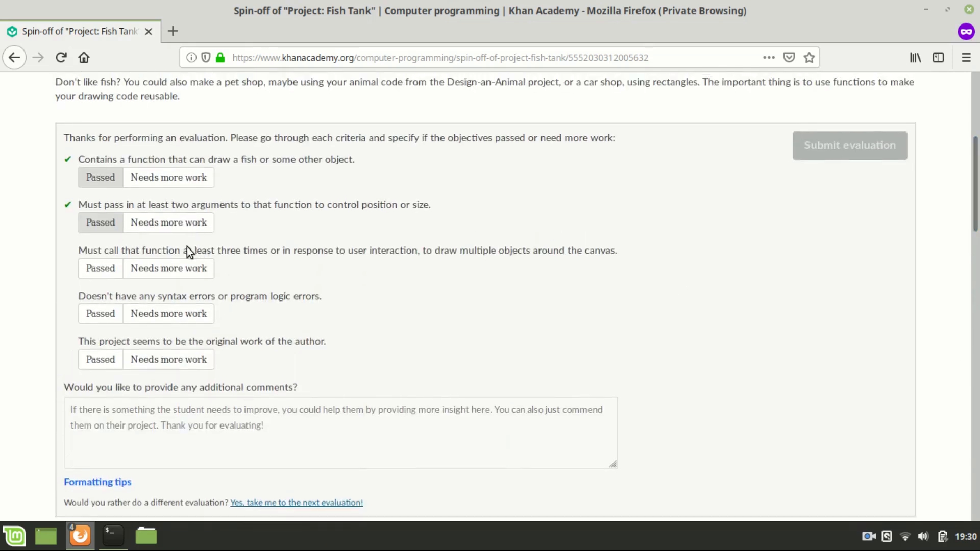
left_click(100, 268)
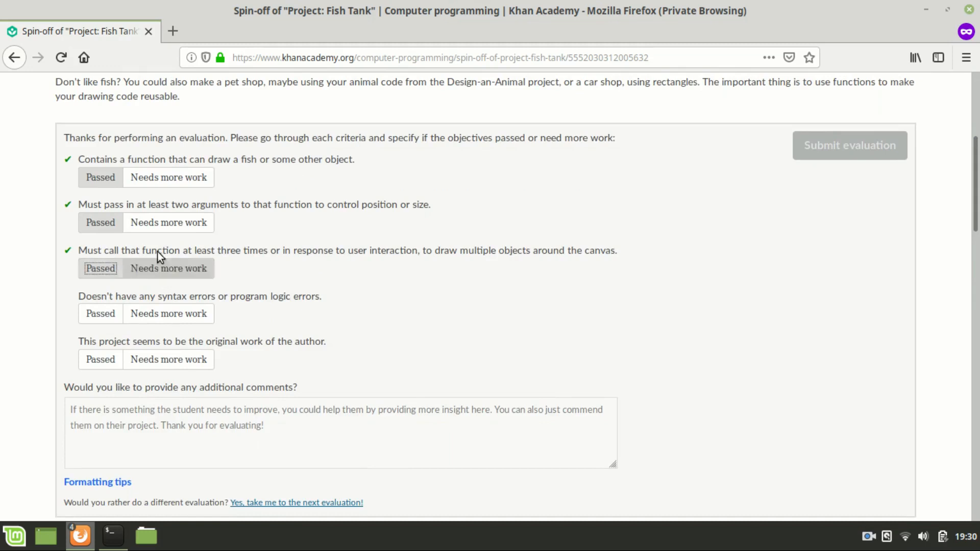
mouse_move(56, 291)
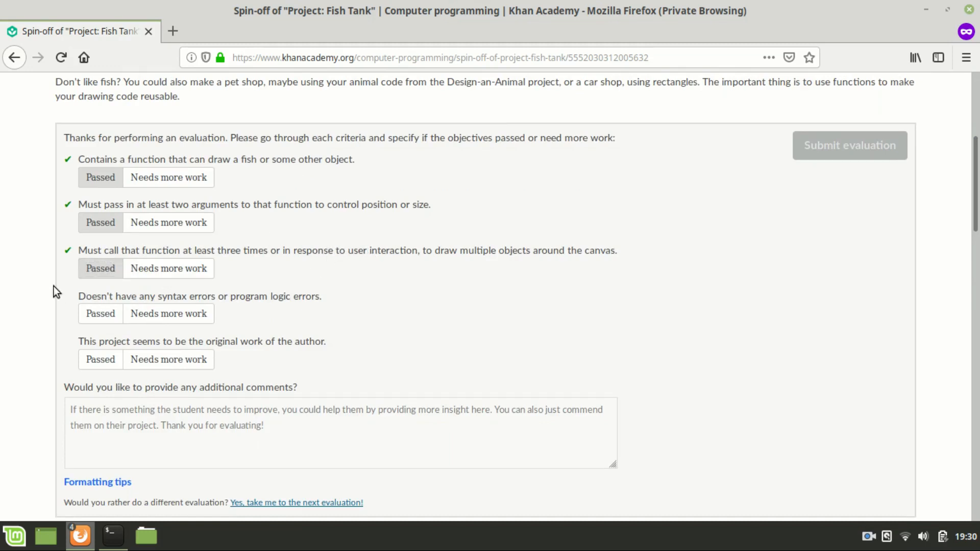
mouse_move(172, 305)
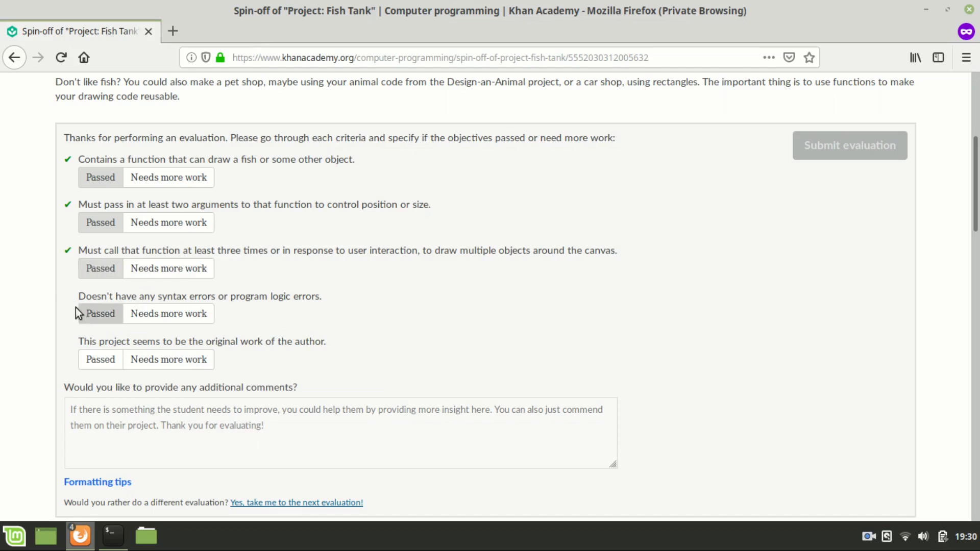
Scroll past the form to review the spin-off's code from line 1 to mouseClicked
scroll("down", 3)
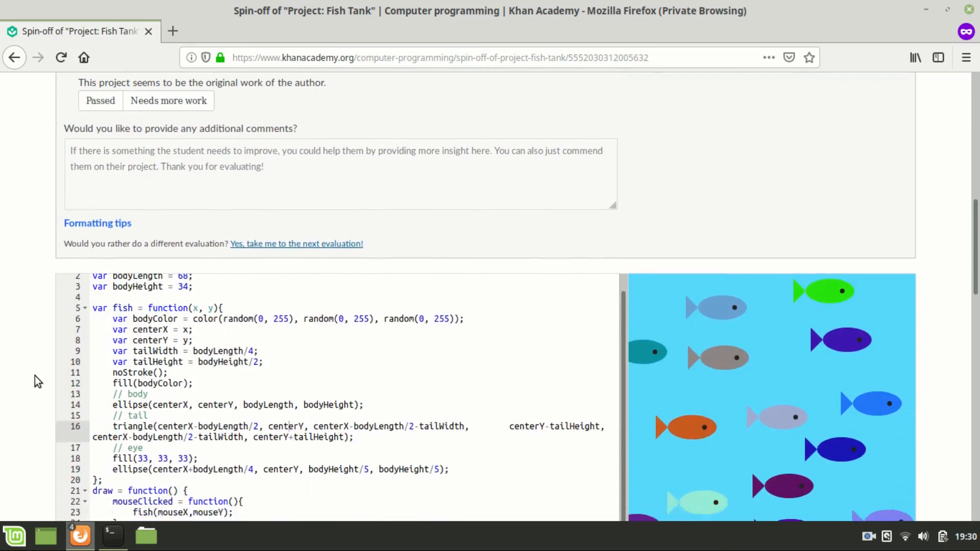
scroll("down", 3)
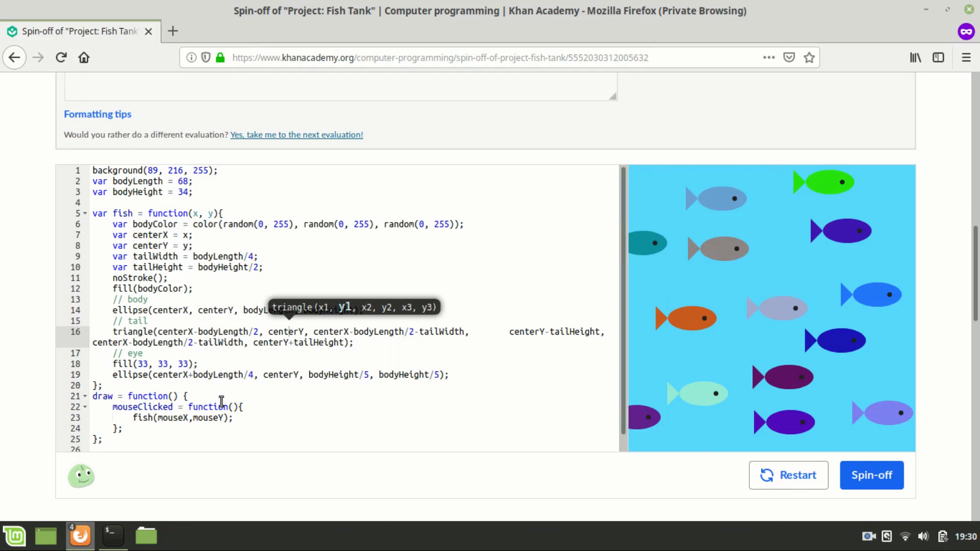
mouse_move(825, 411)
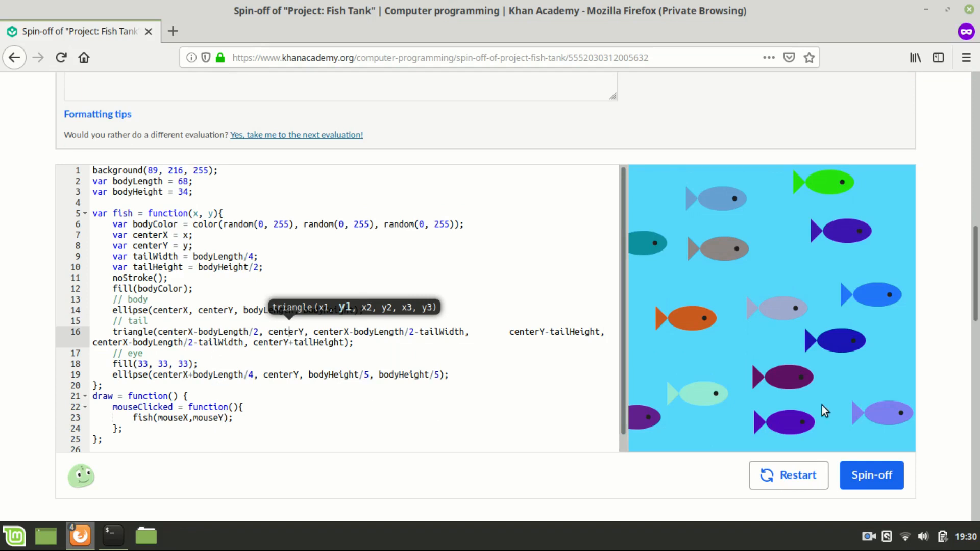
Mark the no-syntax-errors and original-work criteria as Passed
scroll("up", 3)
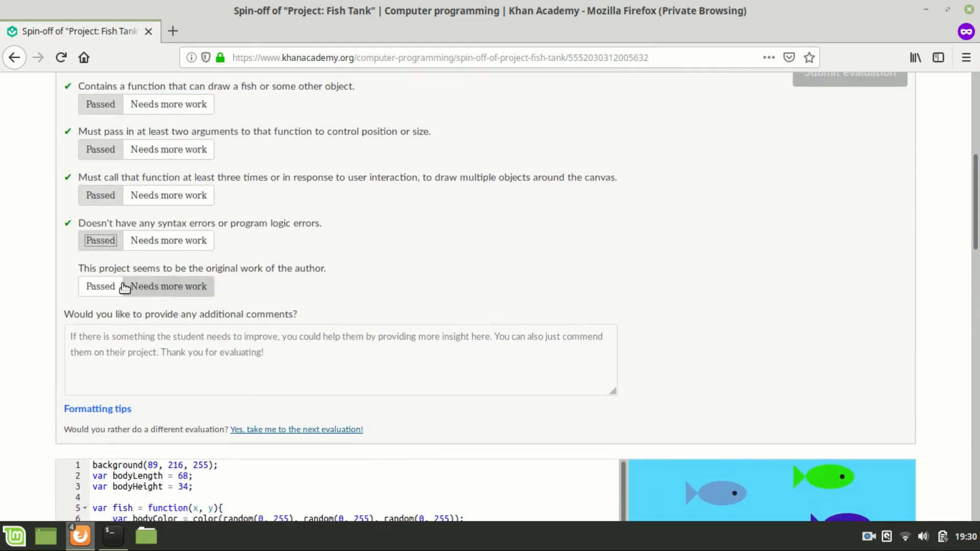
mouse_move(306, 283)
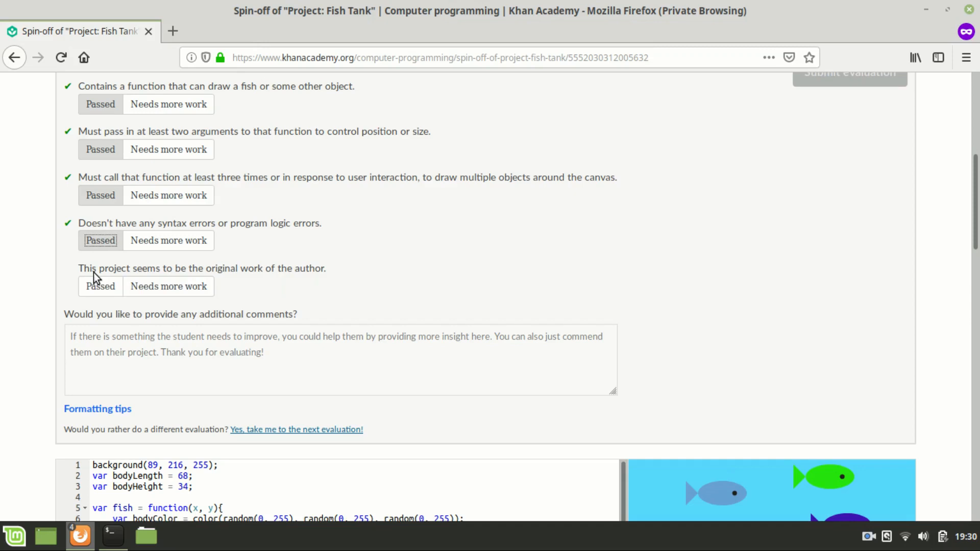
scroll("down", 3)
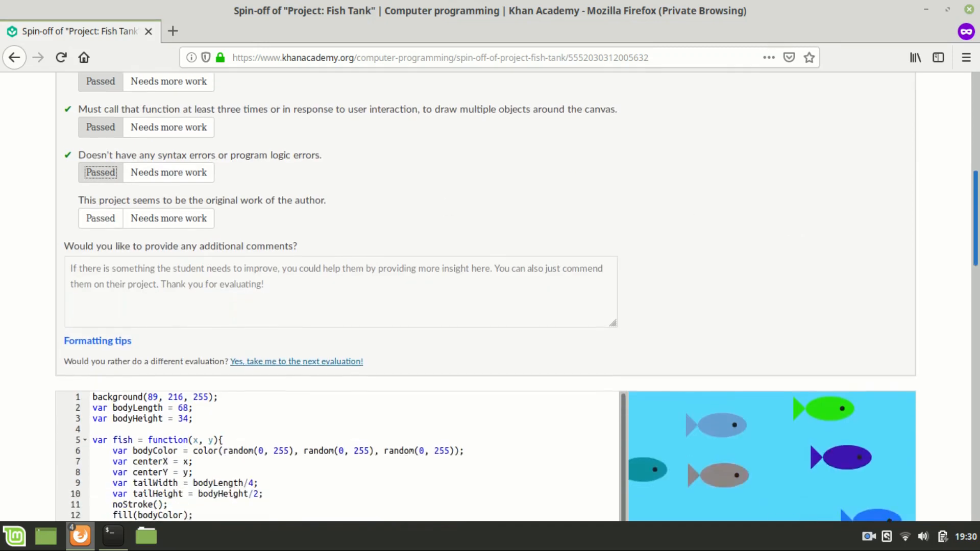
scroll("down", 3)
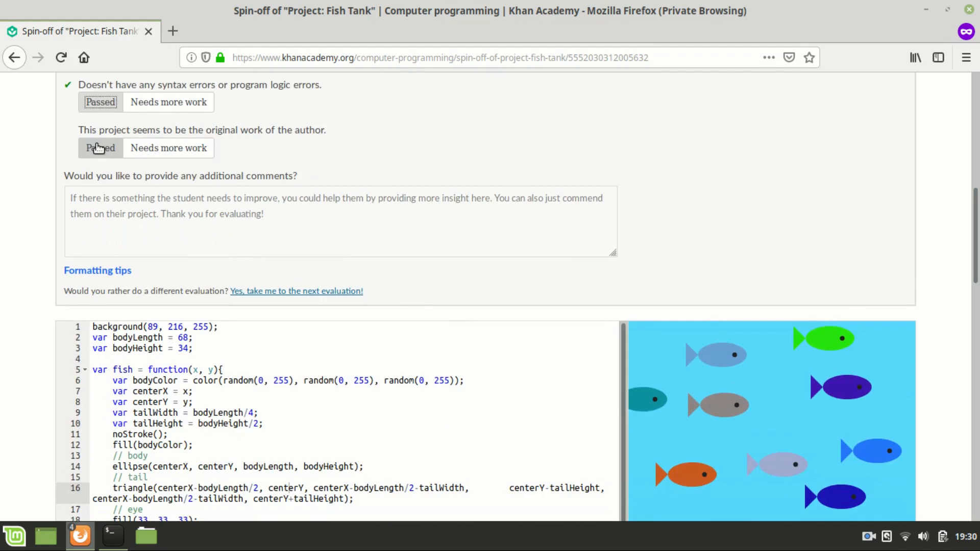
left_click(101, 147)
type("Ч")
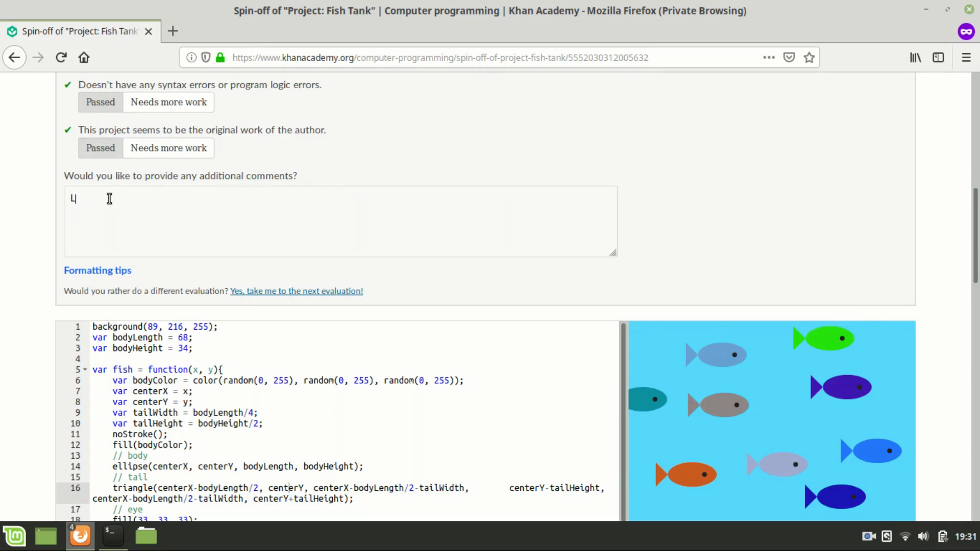
Enter 'Looks great!' in the additional comments box
type("ooks great!")
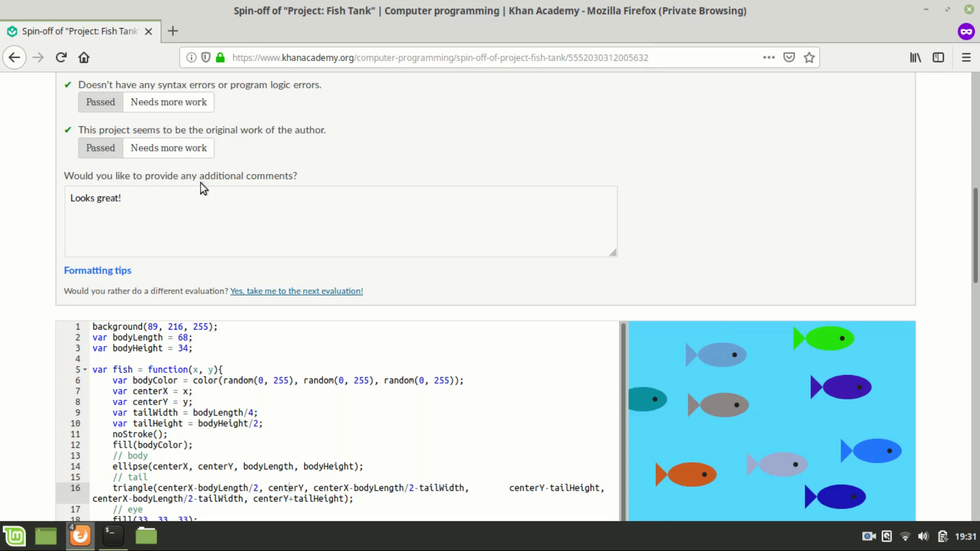
mouse_move(518, 208)
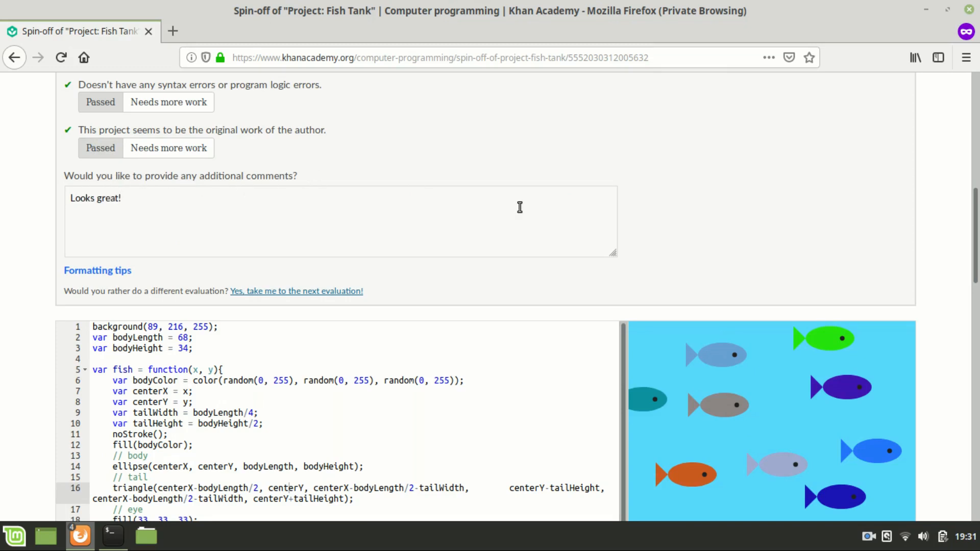
mouse_move(778, 172)
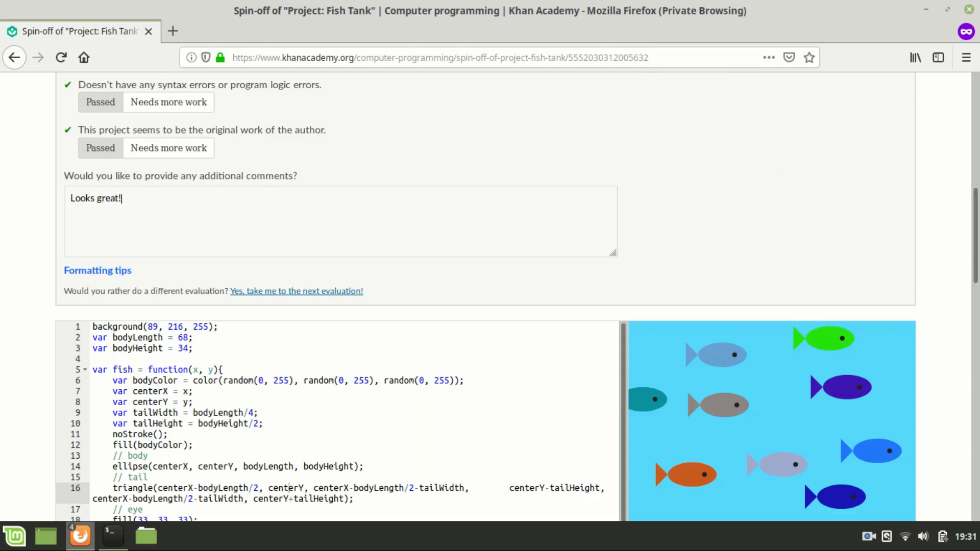
Submit the Fish Tank evaluation from the top of the form
scroll("up", 3)
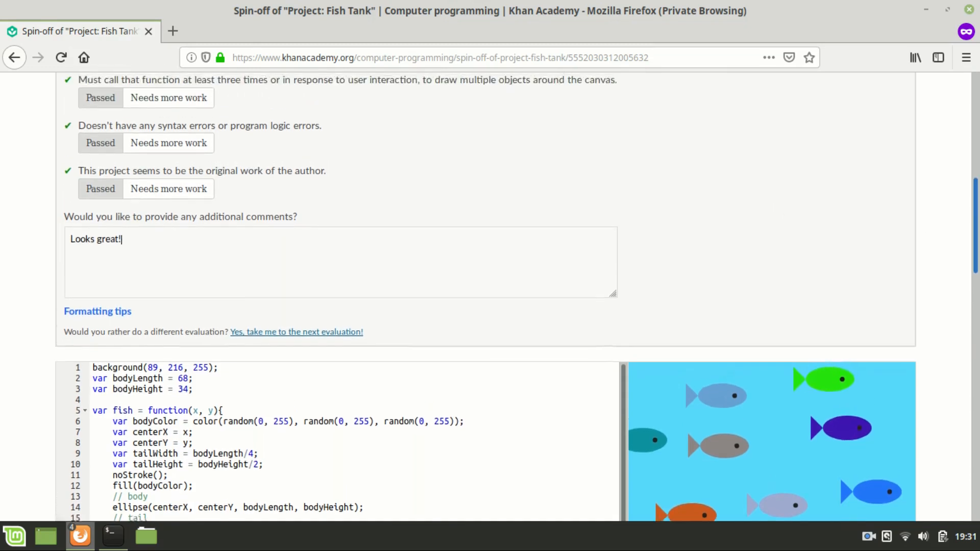
scroll("up", 3)
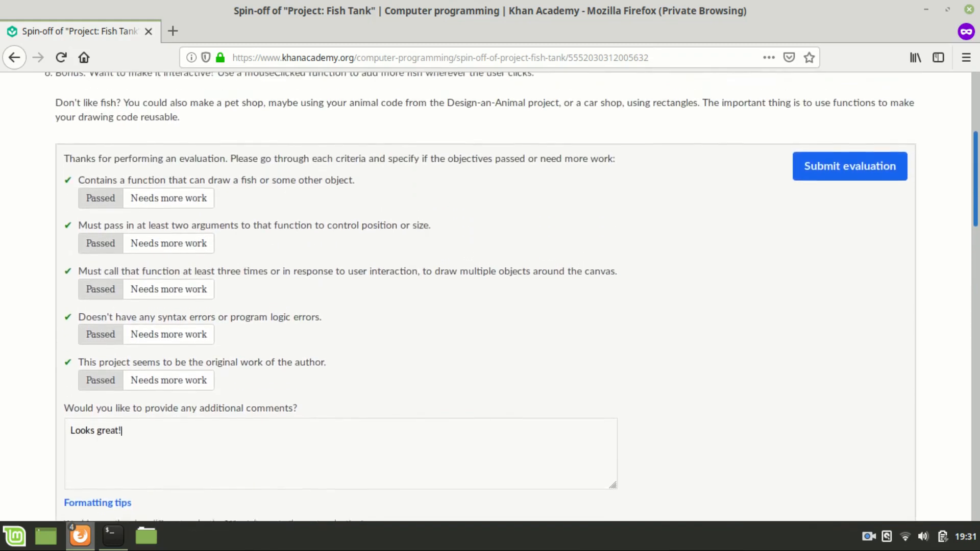
scroll("up", 3)
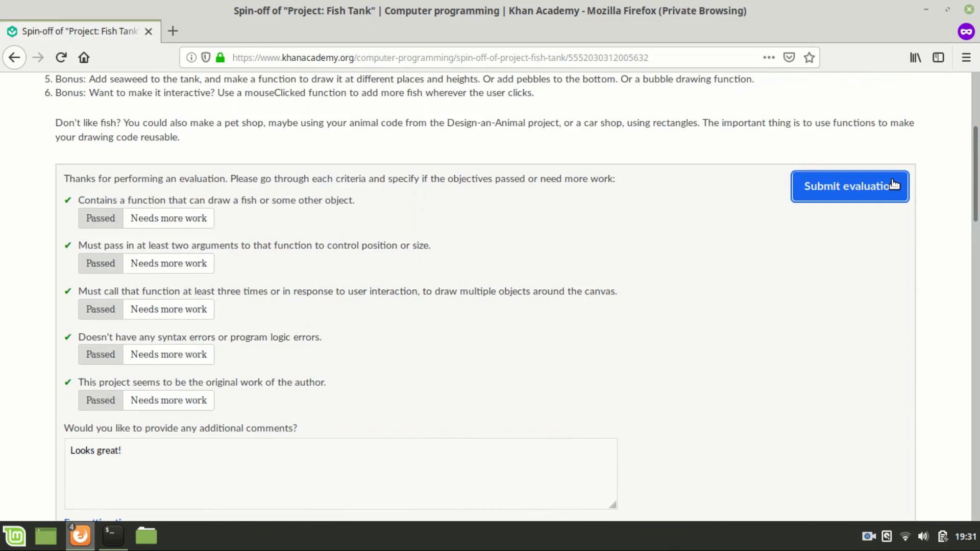
left_click(850, 186)
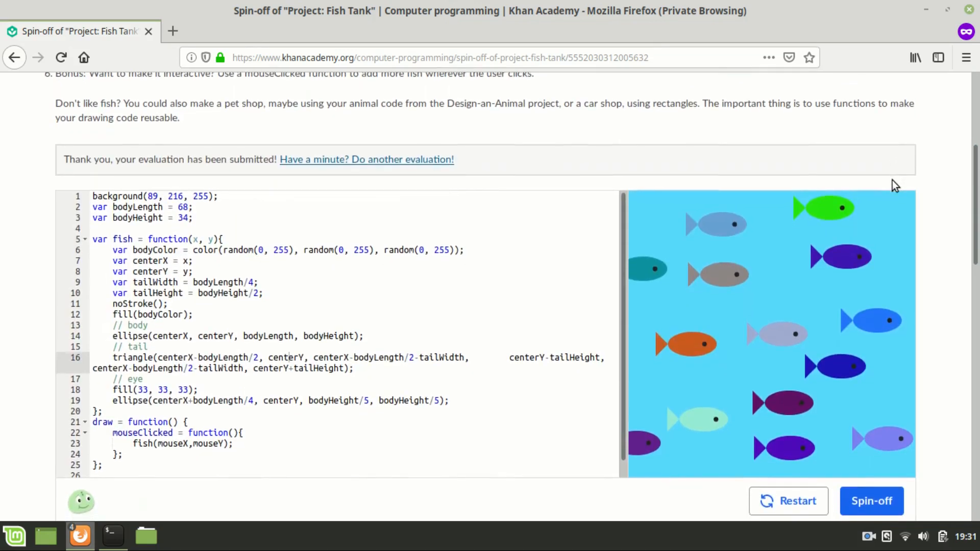
mouse_move(828, 192)
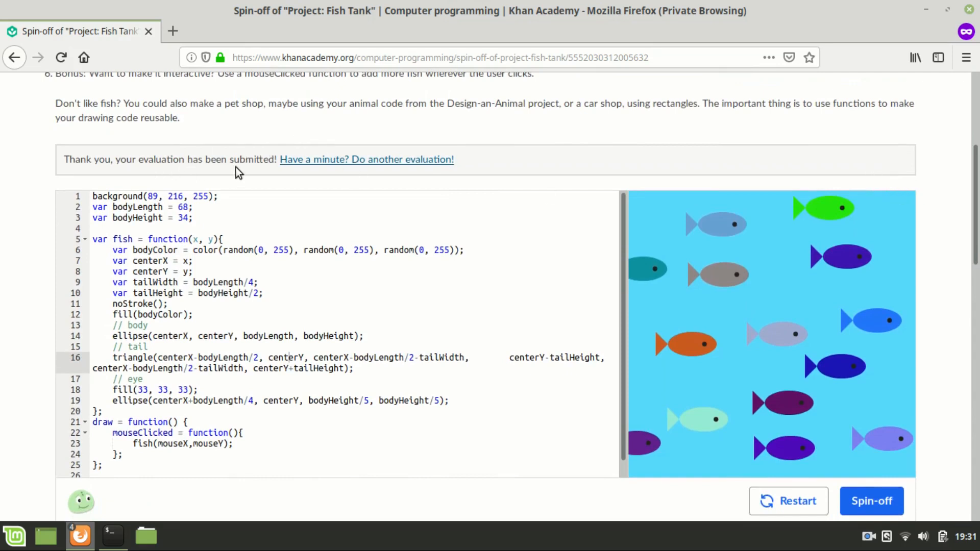
mouse_move(244, 175)
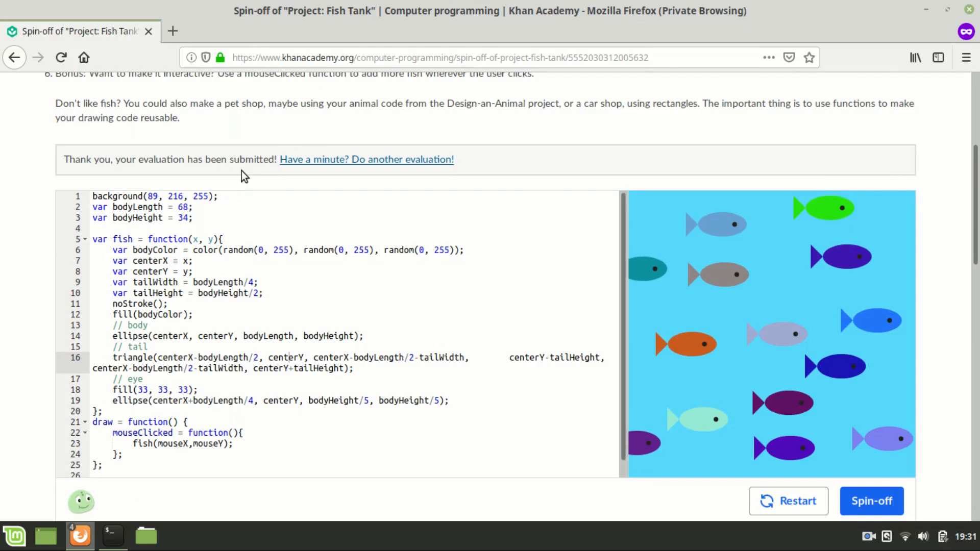